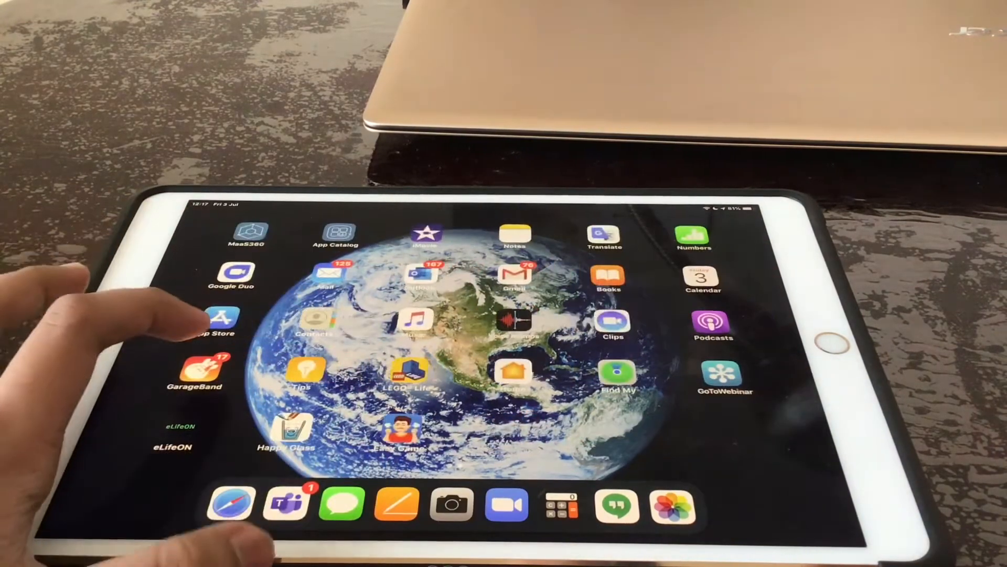
Step: Search the App Store for 'ixpand' to find the iXpand Drive app
{"action": "left_click", "coordinate": [220, 321]}
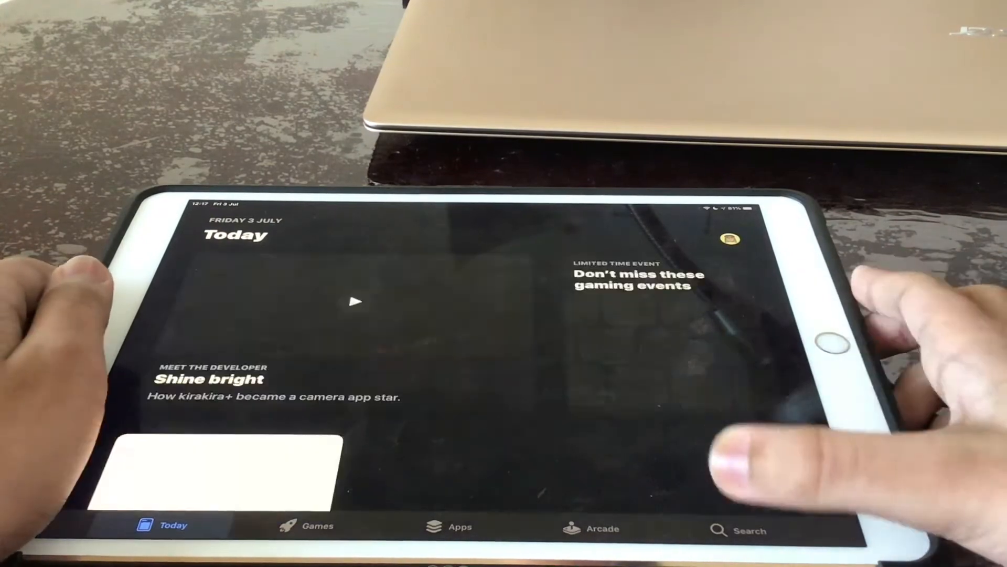
{"action": "left_click", "coordinate": [749, 530]}
{"action": "type", "text": "ixpand"}
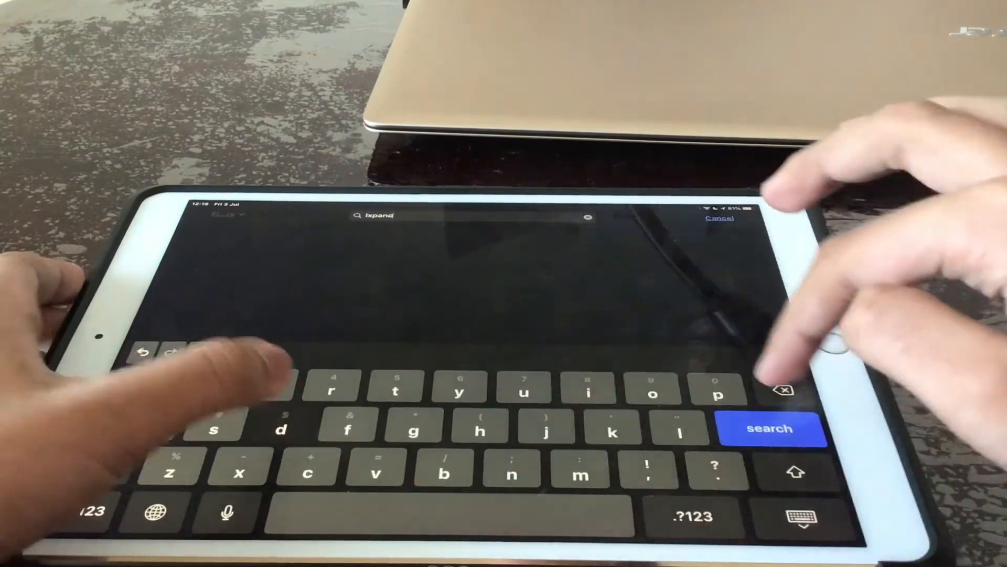
{"action": "left_click", "coordinate": [770, 429]}
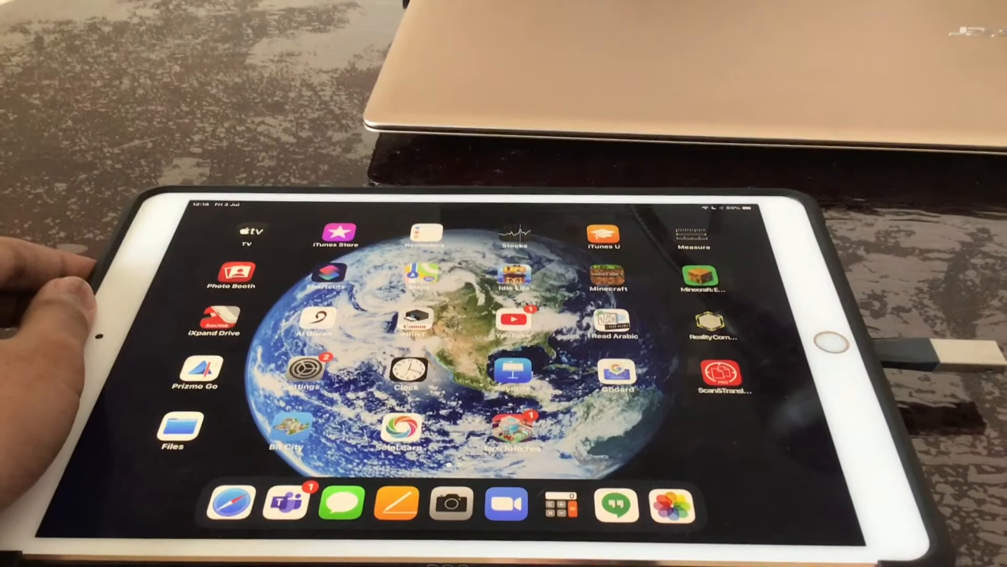
Step: Launch iXpand Drive and allow it to communicate with the flash drive
{"action": "left_click", "coordinate": [214, 323]}
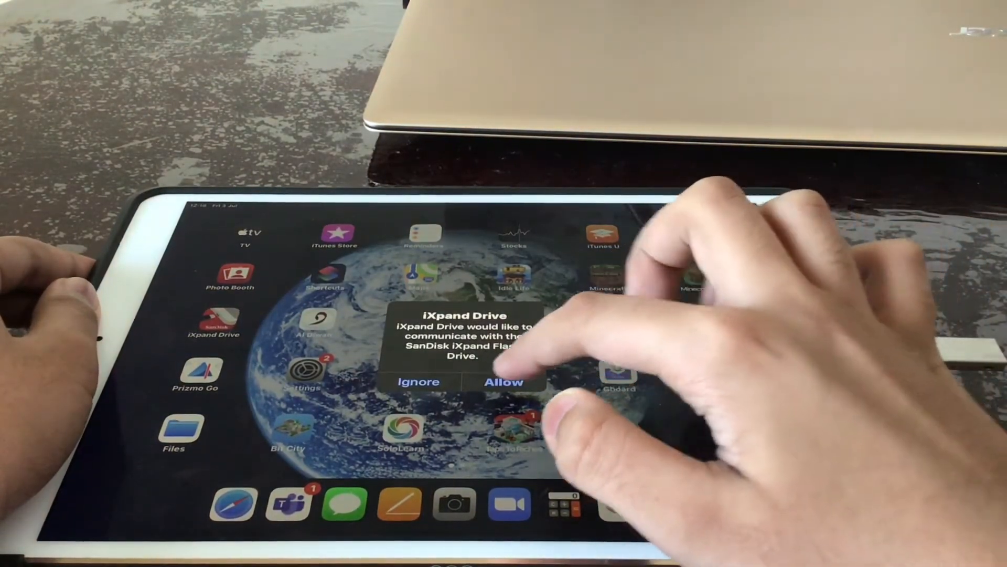
{"action": "left_click", "coordinate": [505, 382]}
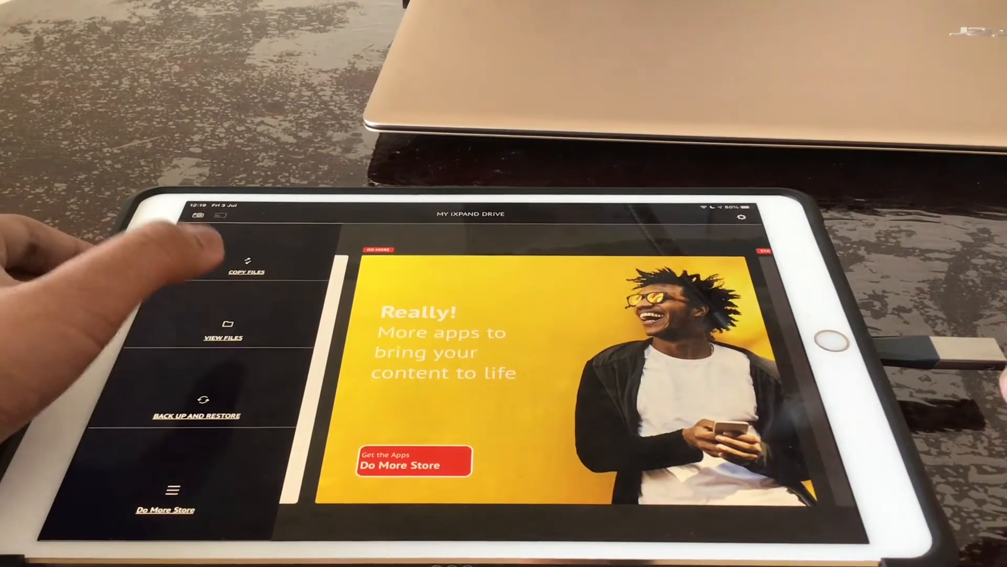
Step: Exit iXpand Drive back to the iPad Home Screen
{"action": "left_click", "coordinate": [222, 336]}
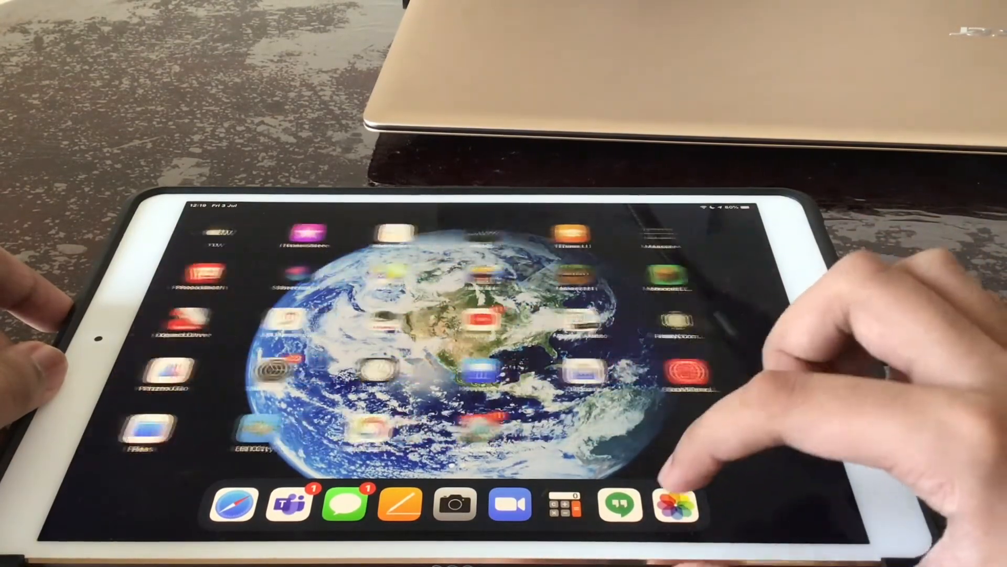
Step: Share the MindMup photo from Photos to iXpand Drive
{"action": "left_click", "coordinate": [678, 503]}
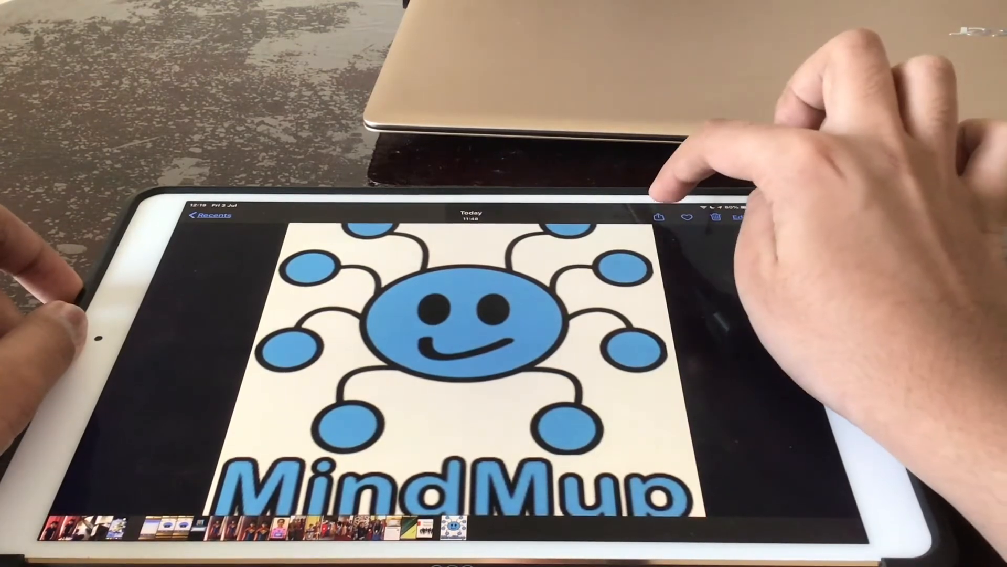
{"action": "left_click", "coordinate": [656, 217]}
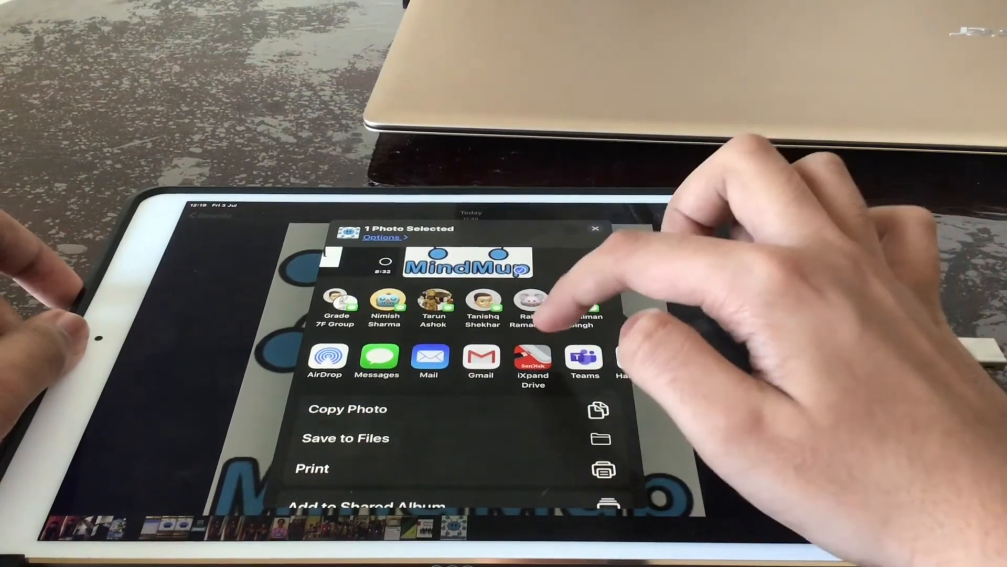
{"action": "left_click", "coordinate": [346, 438]}
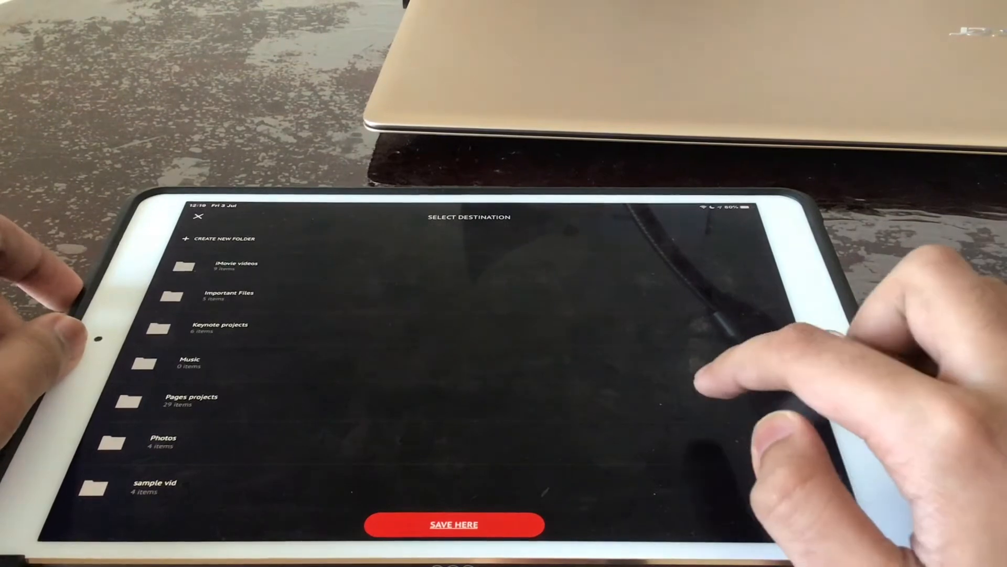
Step: Scroll the destination list to the youtube folder and save the photo there
{"action": "scroll", "scroll_direction": "down", "scroll_amount": 3}
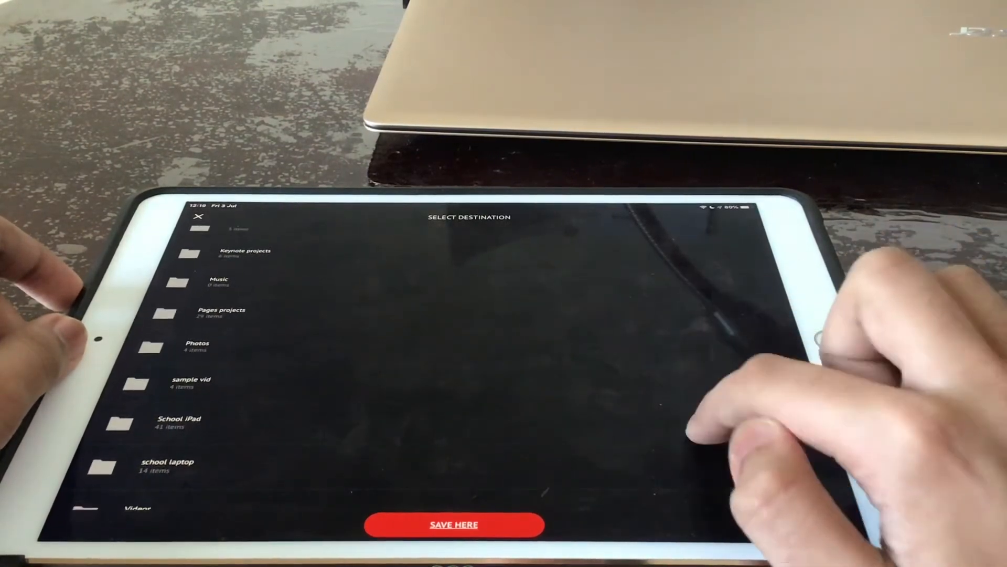
{"action": "scroll", "scroll_direction": "down", "scroll_amount": 3}
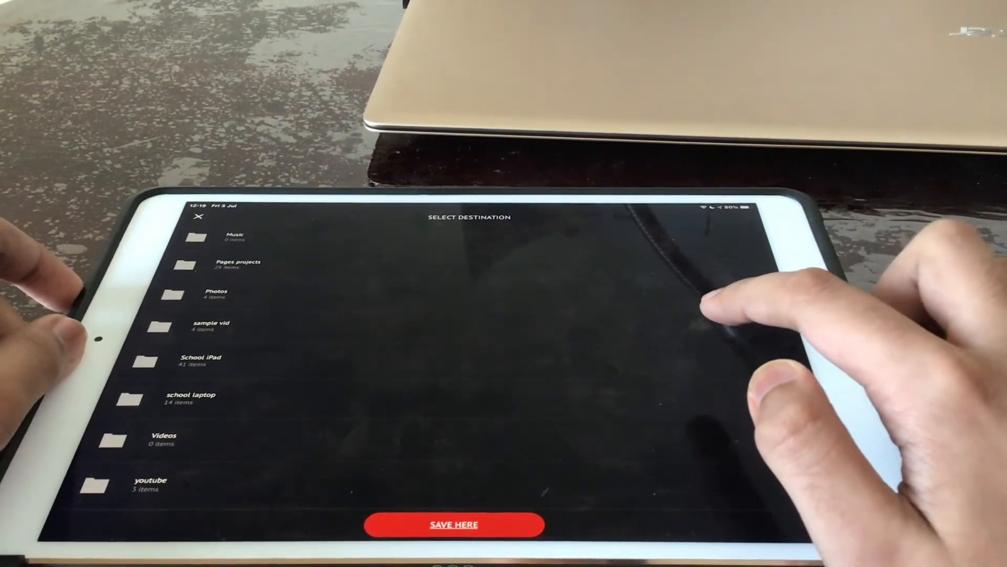
{"action": "scroll", "scroll_direction": "down", "scroll_amount": 3}
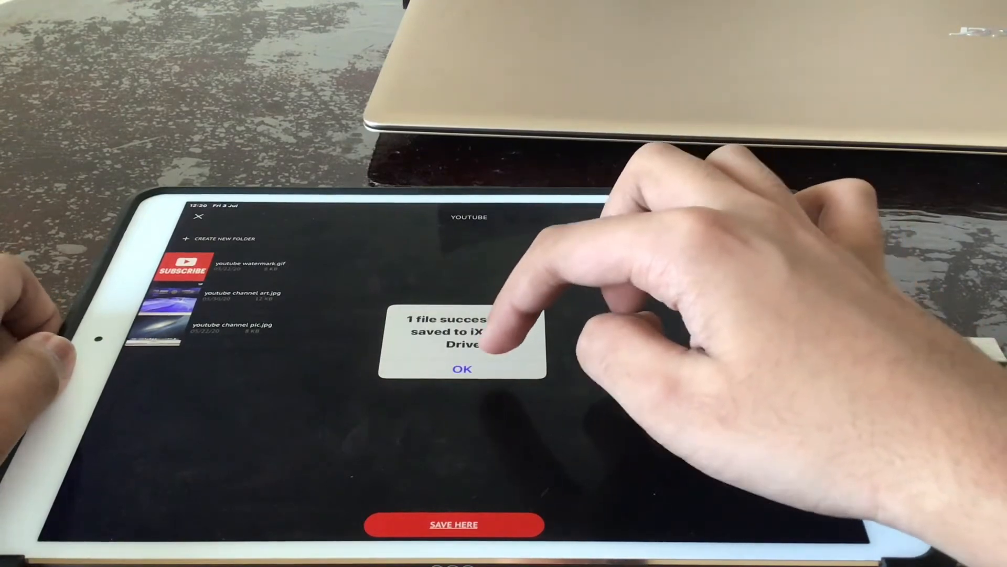
Step: Dismiss the save confirmation and open the new MindMup image from the youtube folder
{"action": "left_click", "coordinate": [461, 369]}
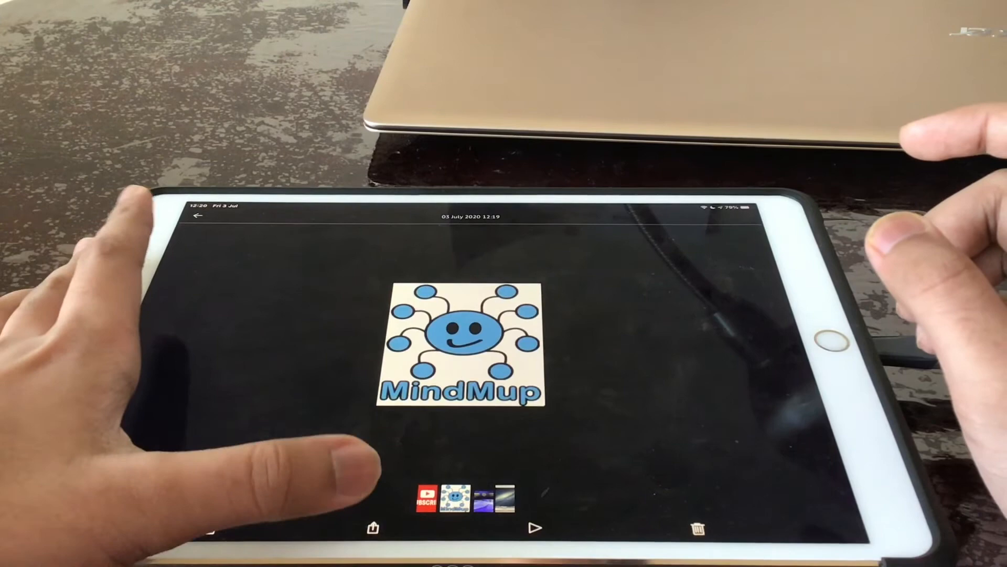
Step: Leave the image viewer to show the youtube folder list with IMG_5700.JPG
{"action": "left_click", "coordinate": [373, 528]}
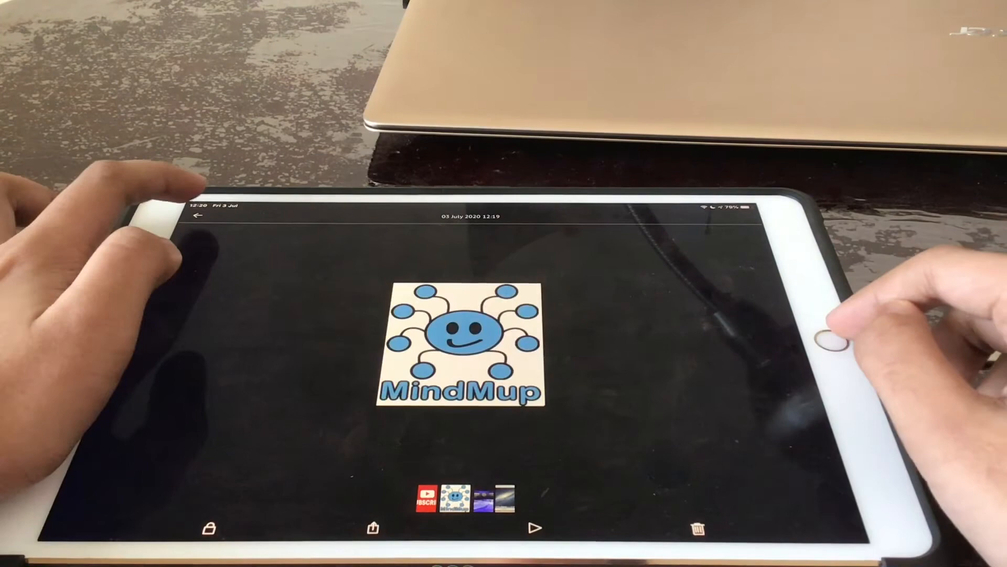
{"action": "left_click", "coordinate": [199, 215]}
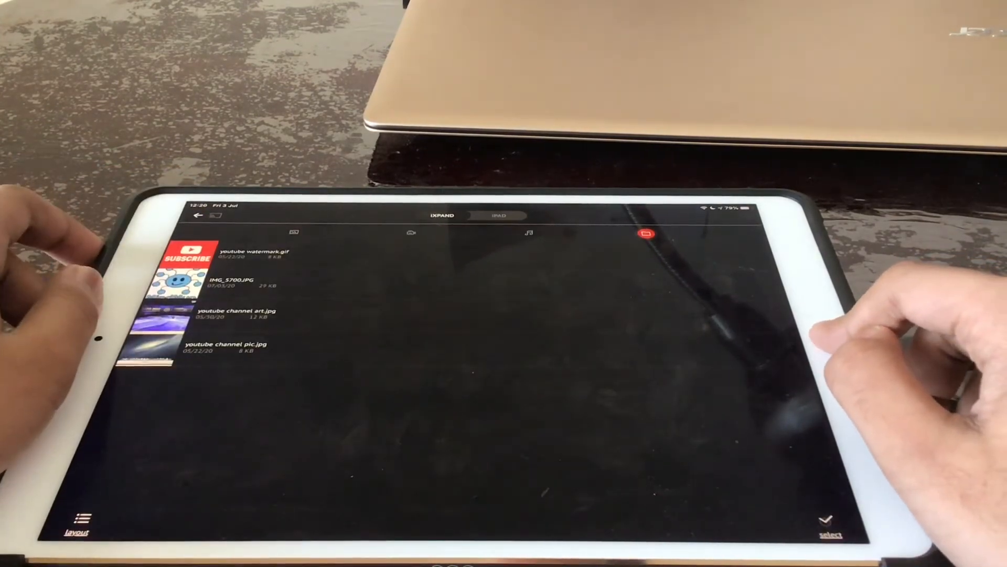